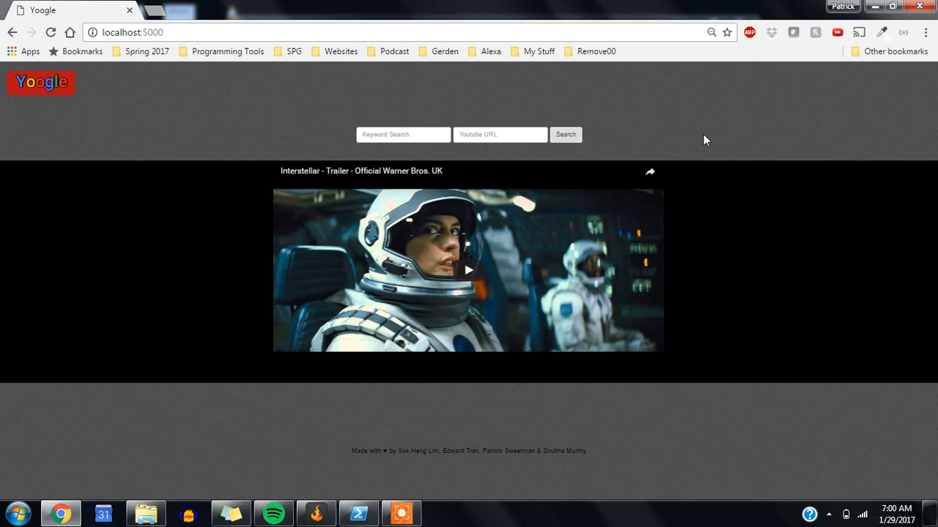
pyautogui.moveTo(531, 129)
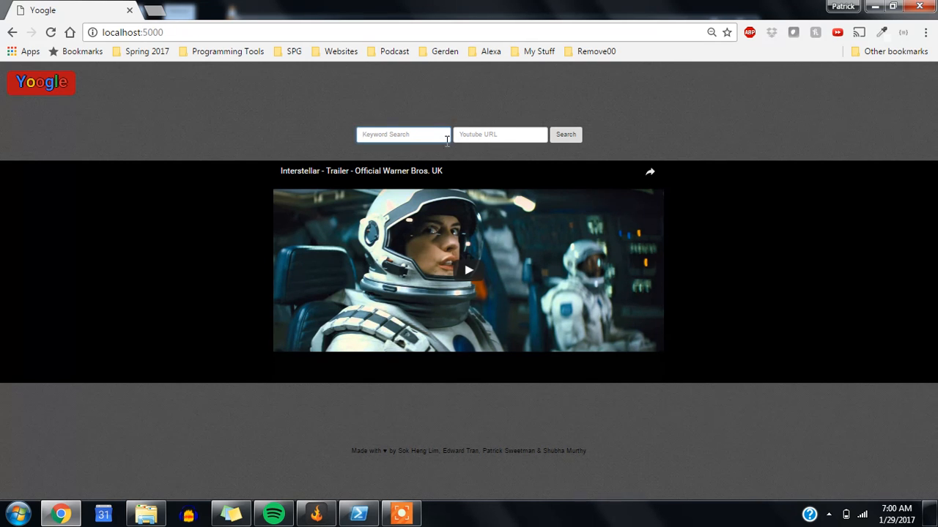
pyautogui.moveTo(286, 430)
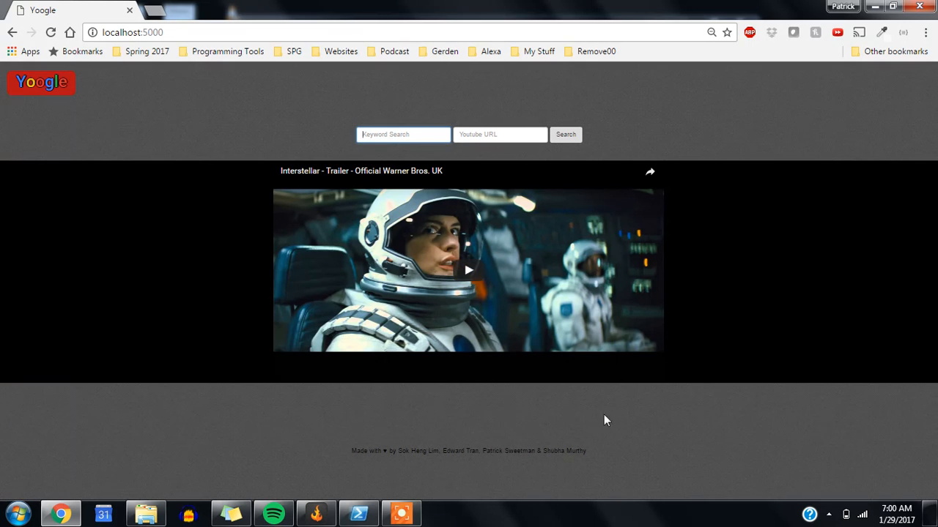
pyautogui.moveTo(655, 416)
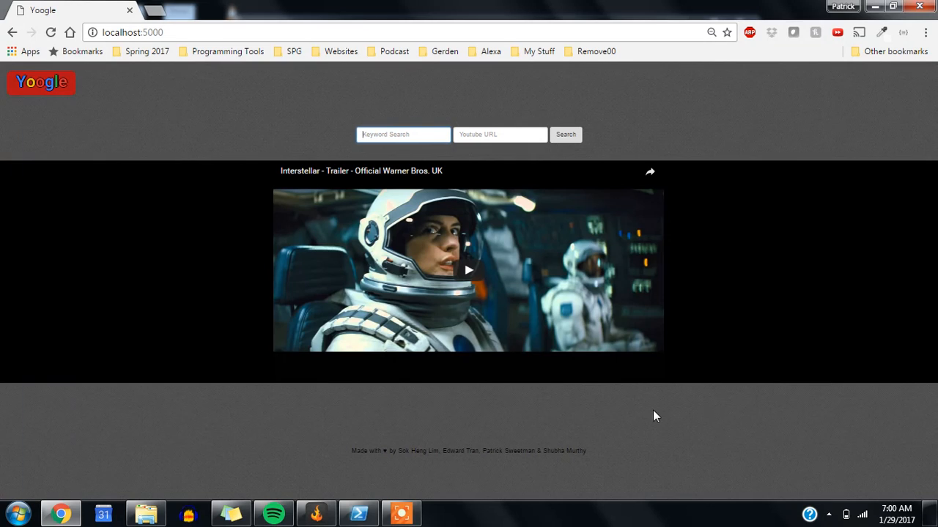
pyautogui.moveTo(662, 412)
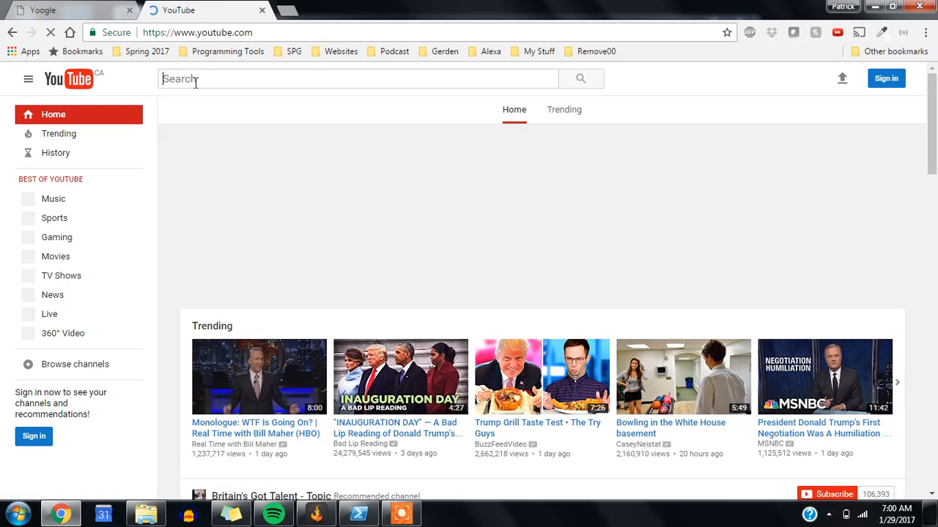
# Step: Search YouTube for 'ted', open Tim Urban's procrastinator talk and copy its address before returning to Yoogle
pyautogui.write('ted')
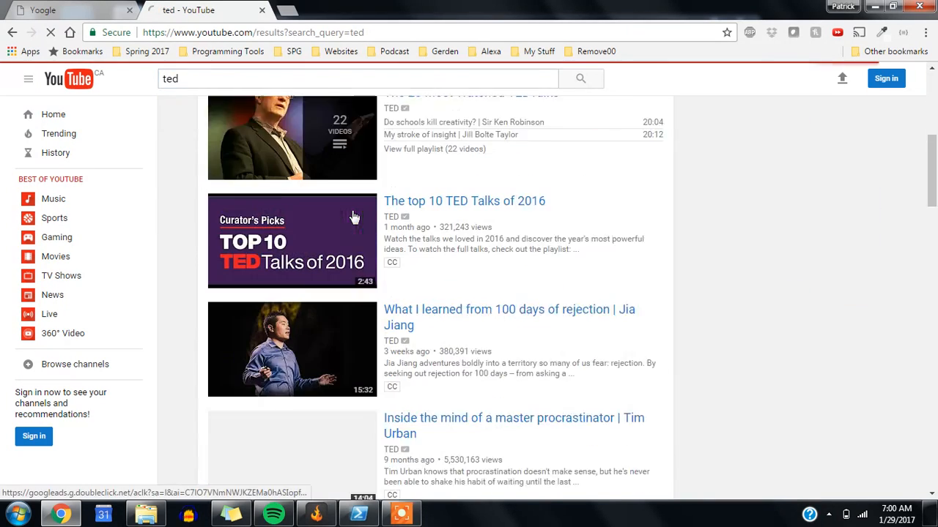
pyautogui.scroll(-3)
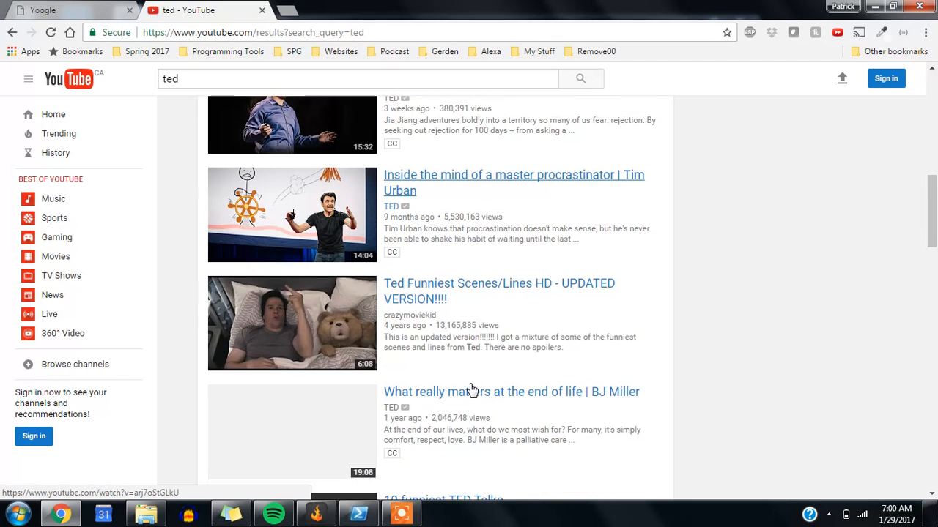
pyautogui.click(513, 182)
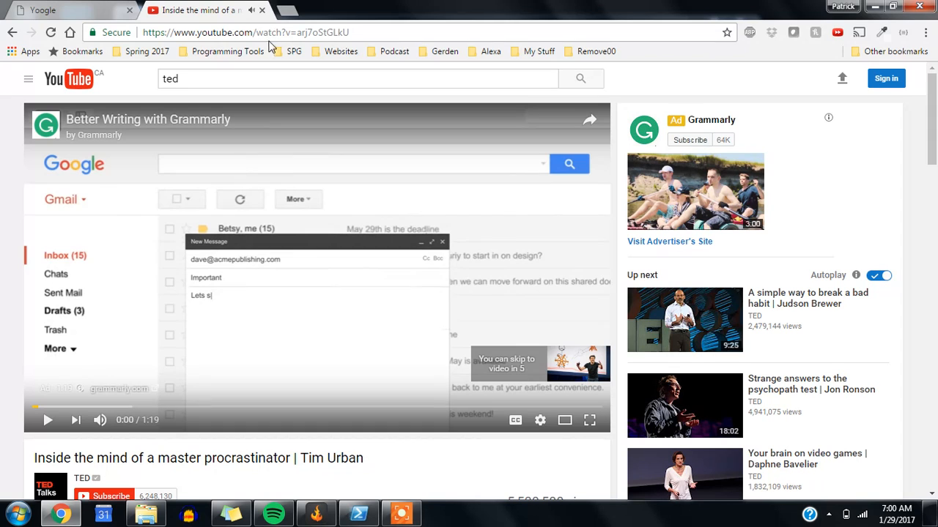
pyautogui.click(257, 32)
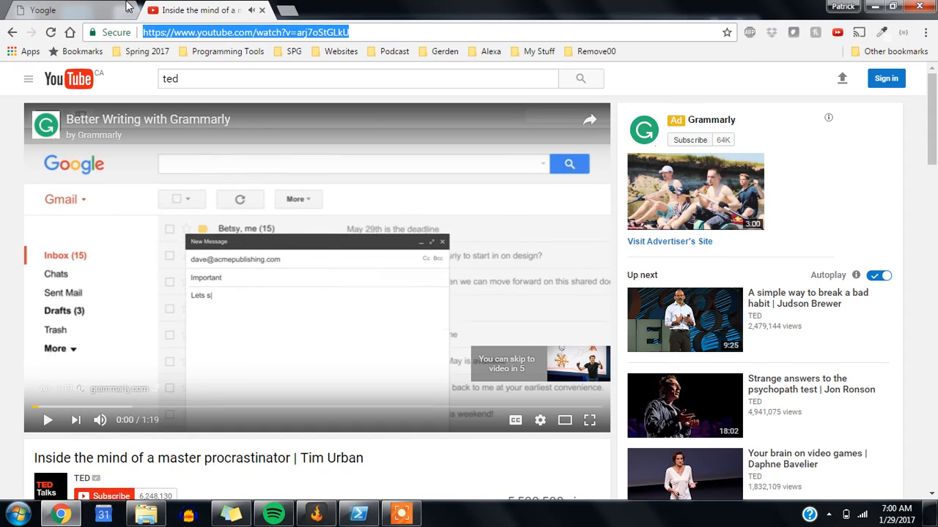
pyautogui.click(62, 8)
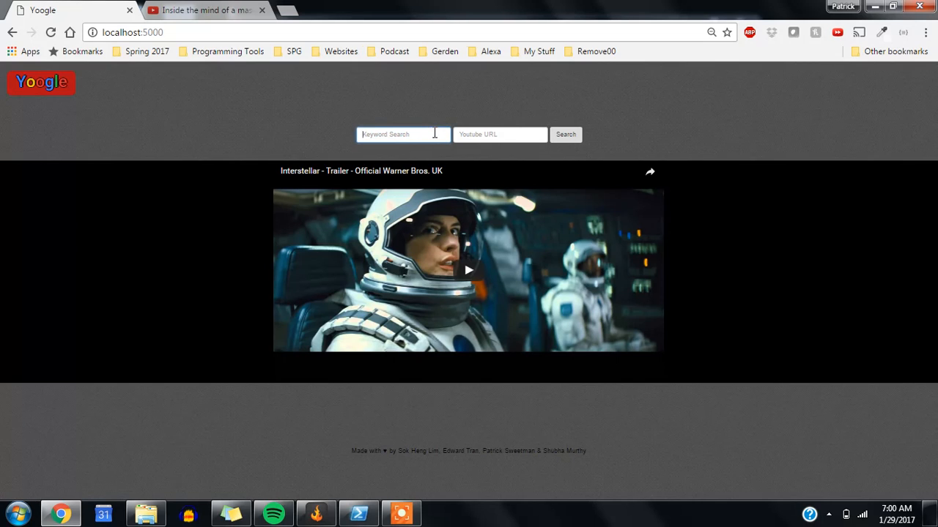
# Step: Enter the talk's URL and the keyword 'procrastinator', then run the Yoogle search
pyautogui.click(501, 135)
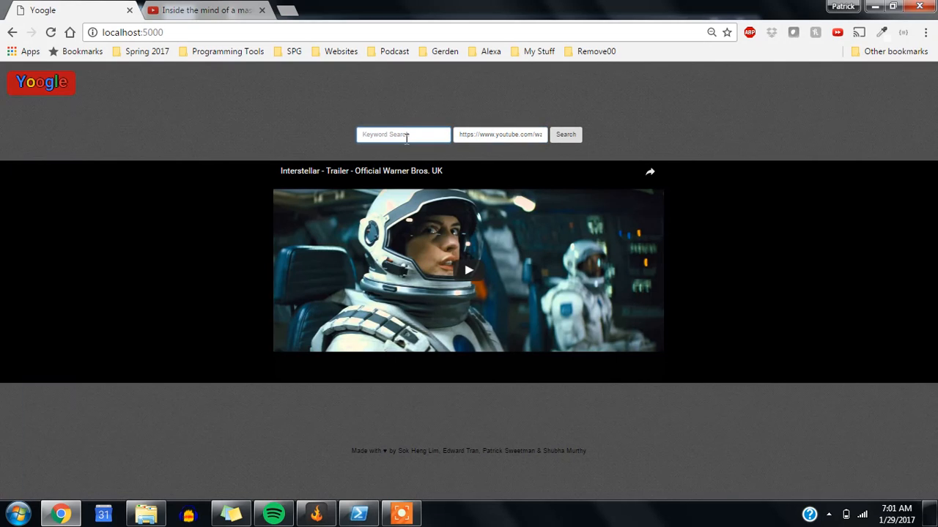
pyautogui.write('procrastina')
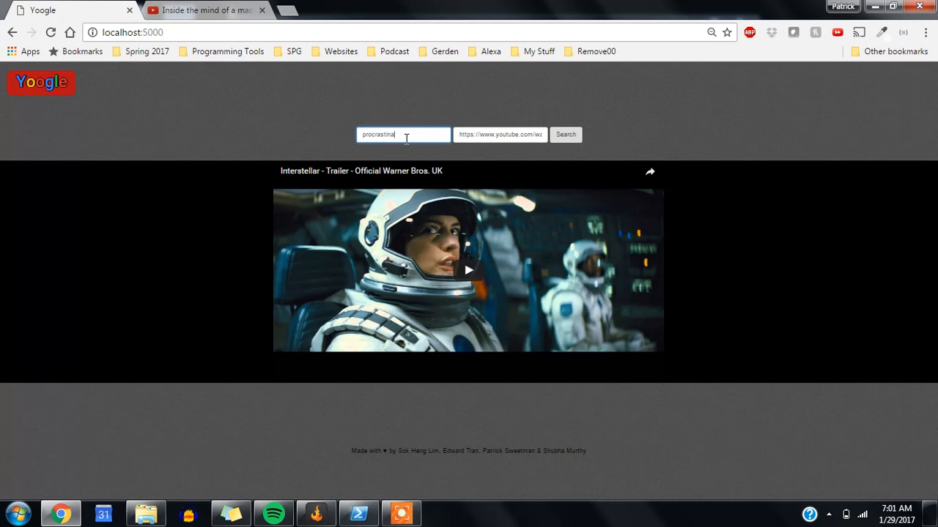
pyautogui.write('tor')
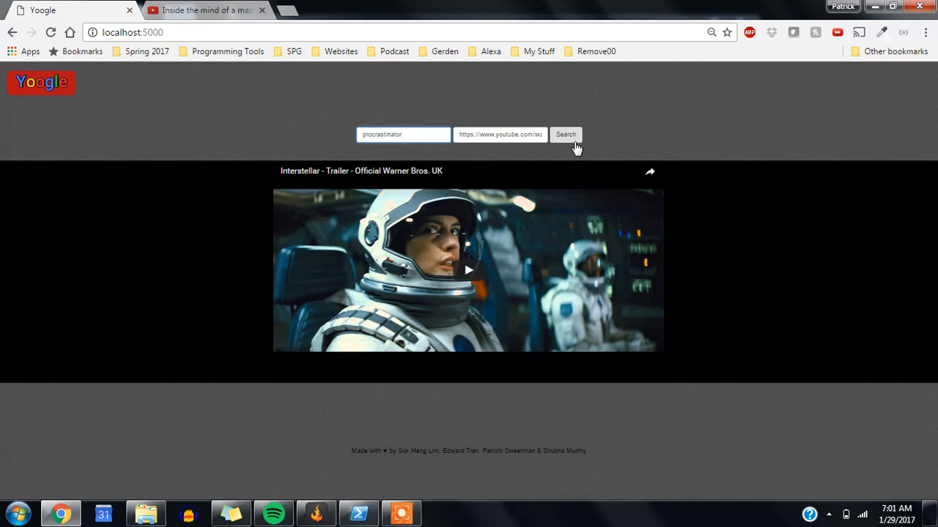
pyautogui.click(566, 135)
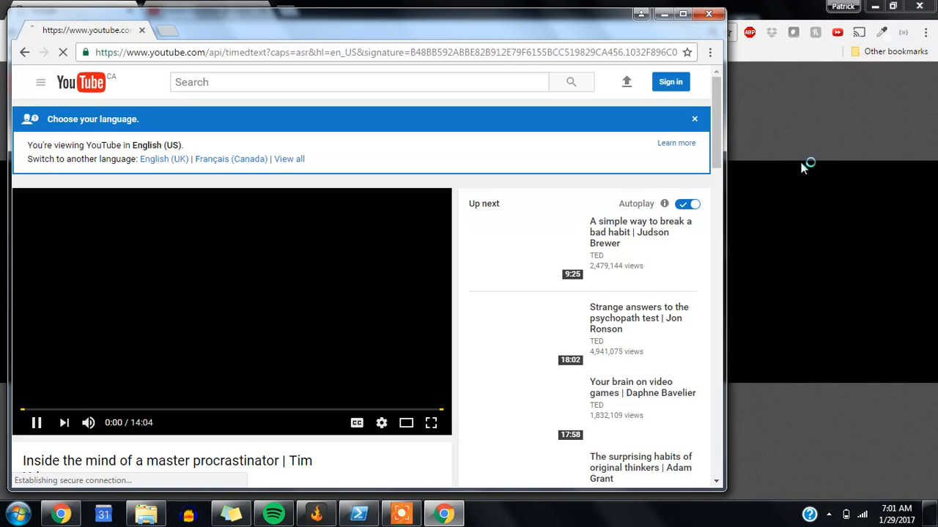
# Step: Close the pop-up YouTube window showing the timedtext captions page
pyautogui.click(70, 9)
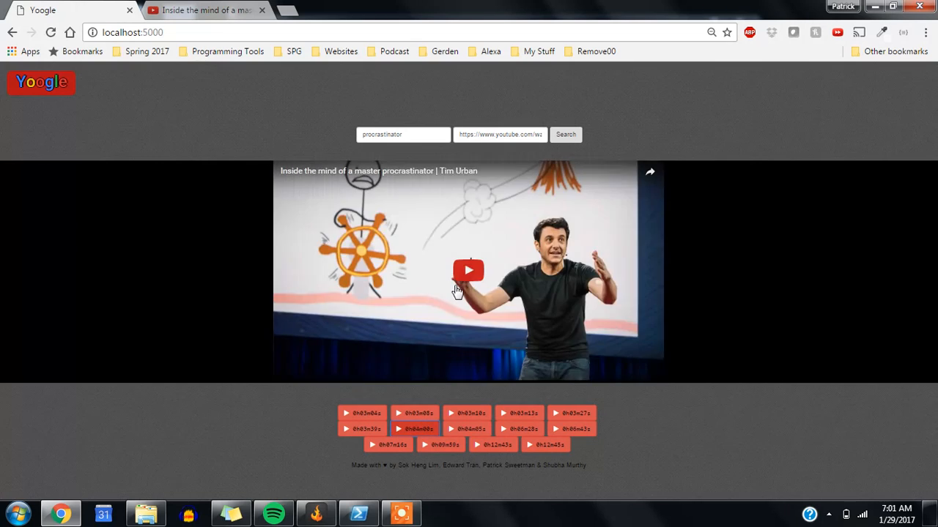
# Step: Jump the embedded talk to two keyword timestamps and turn on subtitles
pyautogui.click(469, 270)
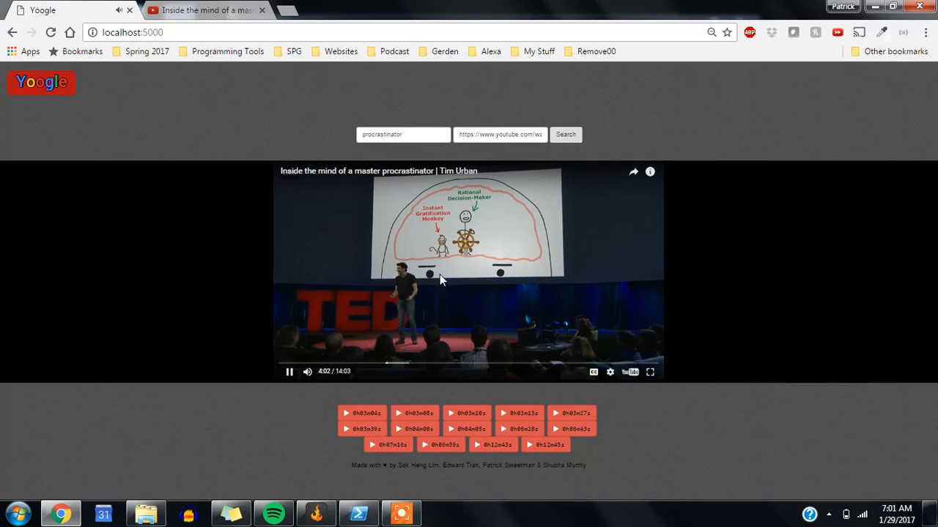
pyautogui.click(288, 372)
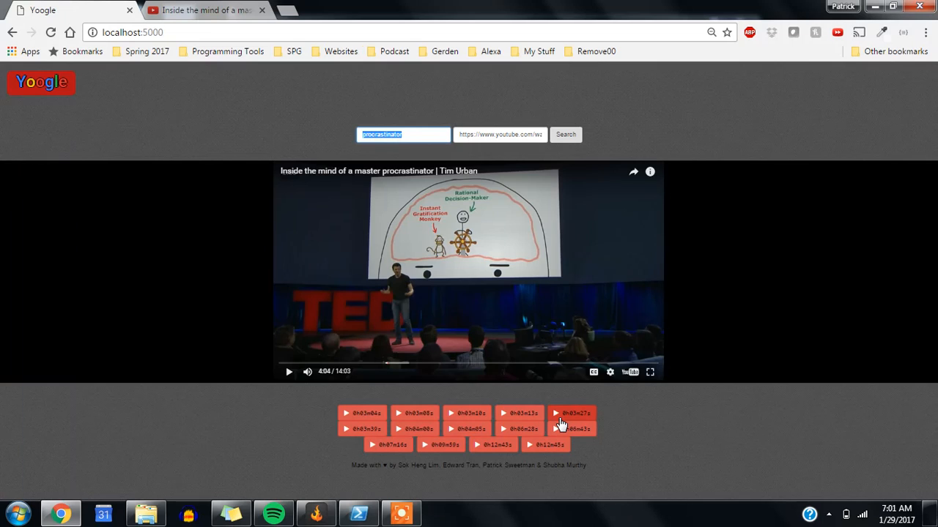
pyautogui.click(572, 413)
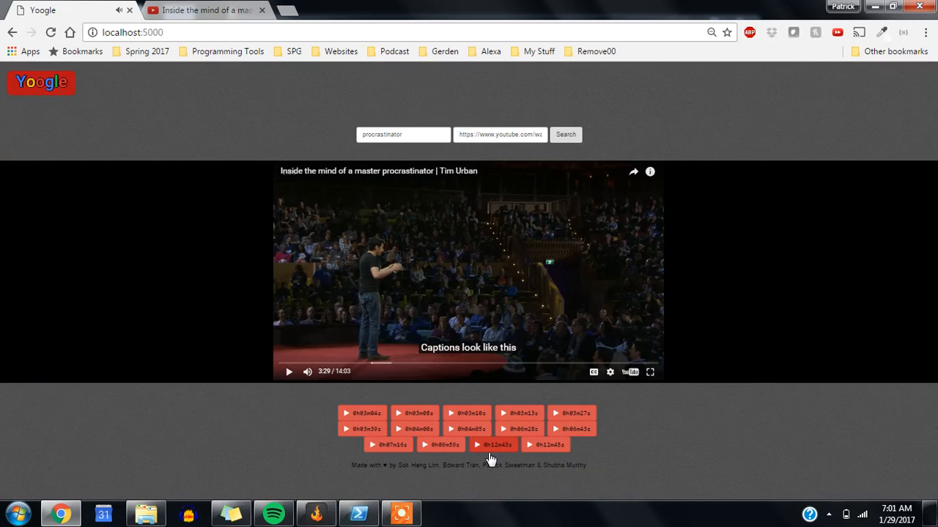
pyautogui.click(593, 372)
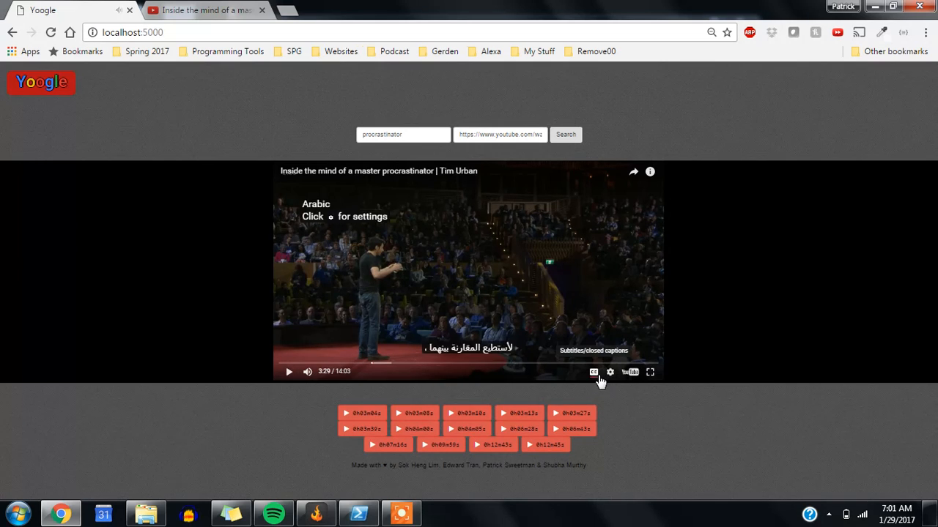
# Step: Jump to a later keyword timestamp, play the talk and pause it at 12:45
pyautogui.click(492, 446)
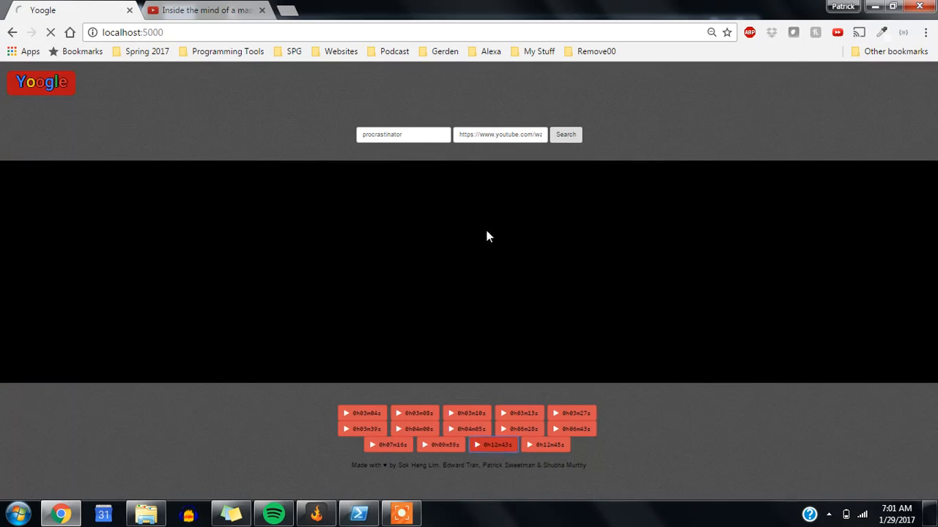
pyautogui.click(493, 445)
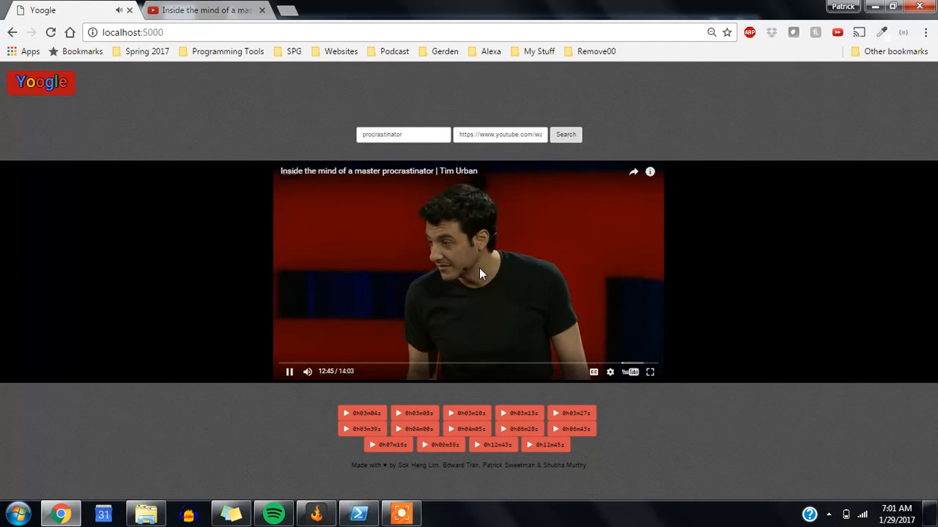
pyautogui.click(290, 372)
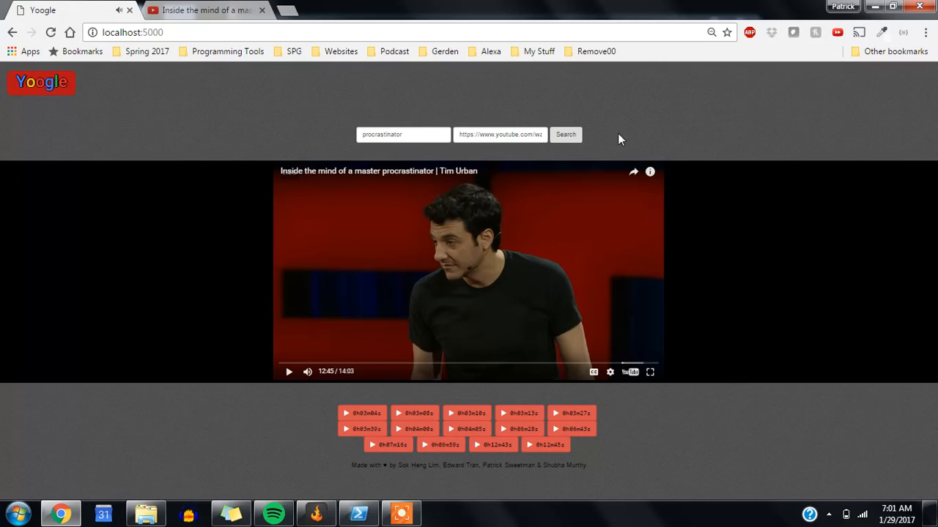
pyautogui.moveTo(709, 143)
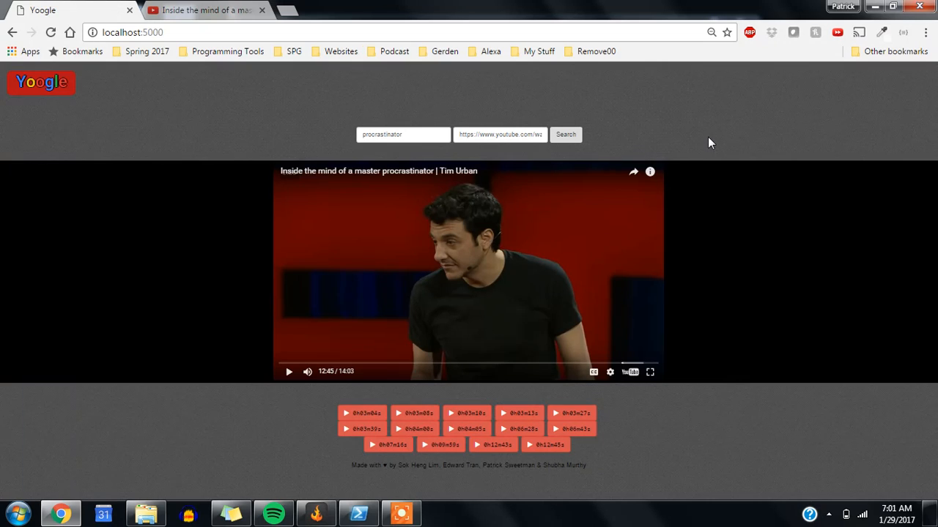
pyautogui.moveTo(704, 107)
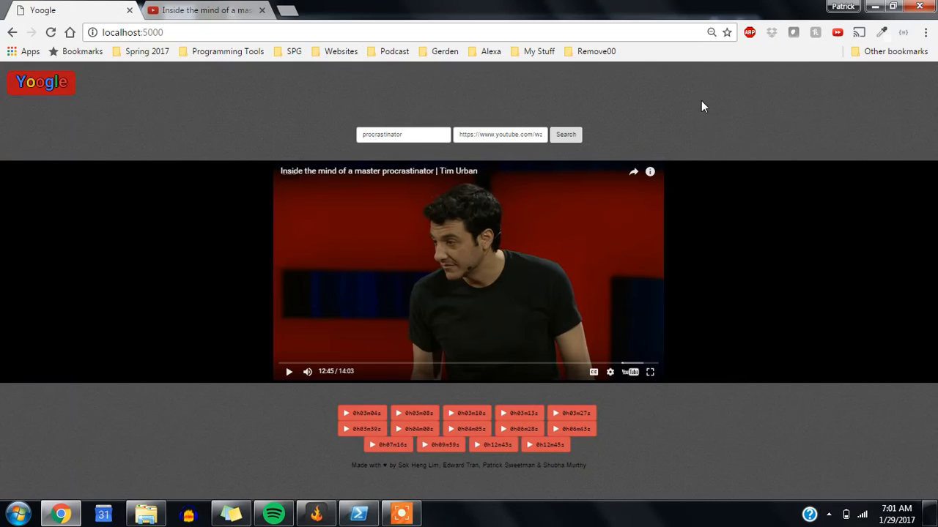
pyautogui.moveTo(709, 99)
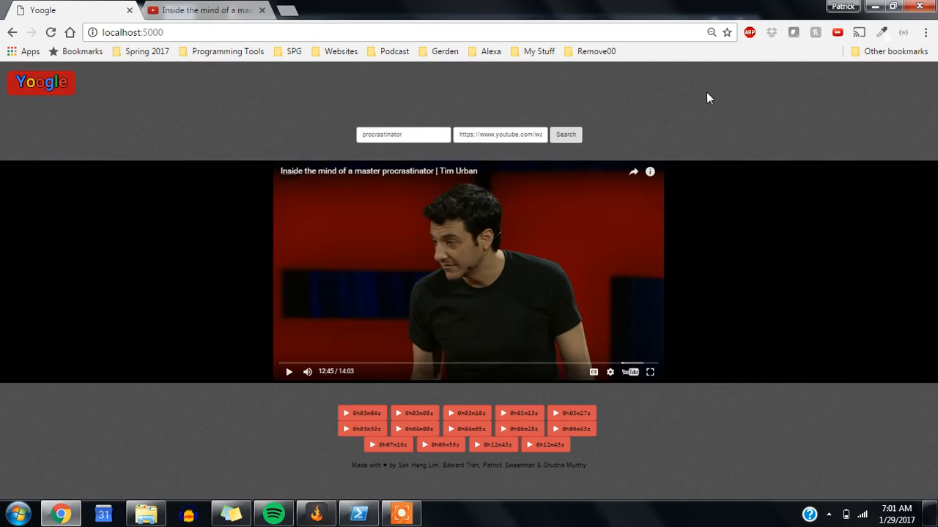
pyautogui.moveTo(663, 117)
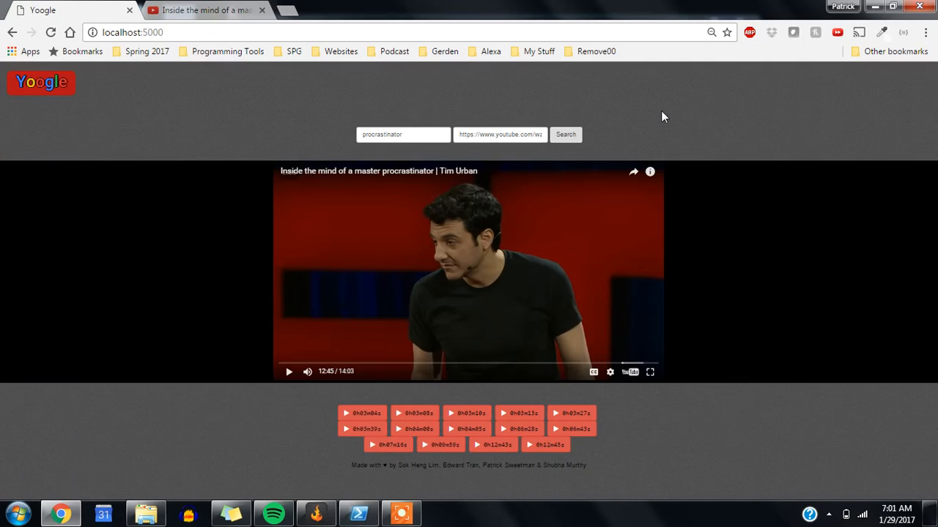
pyautogui.moveTo(525, 108)
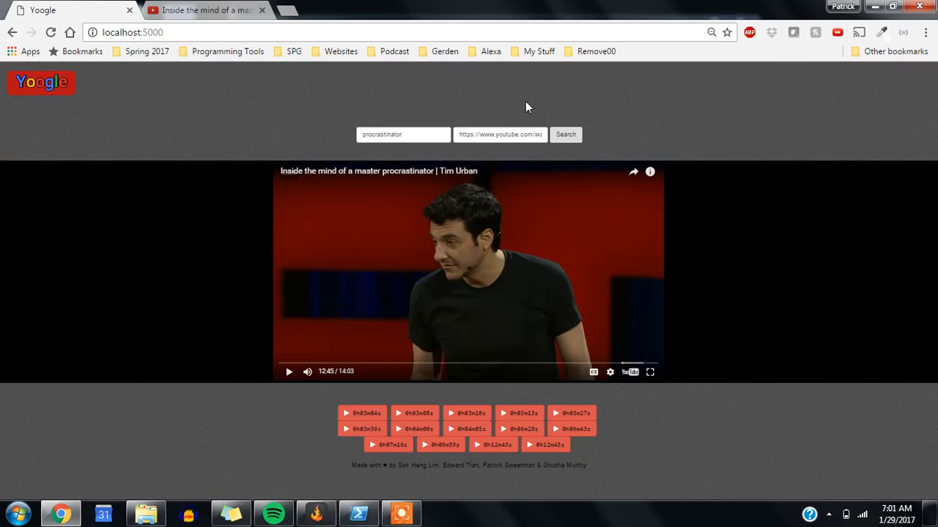
pyautogui.moveTo(598, 296)
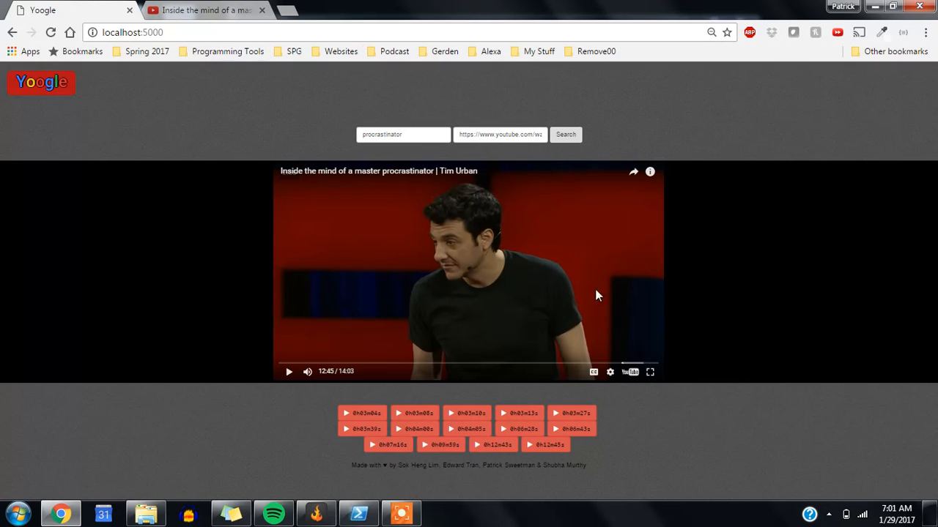
pyautogui.moveTo(662, 120)
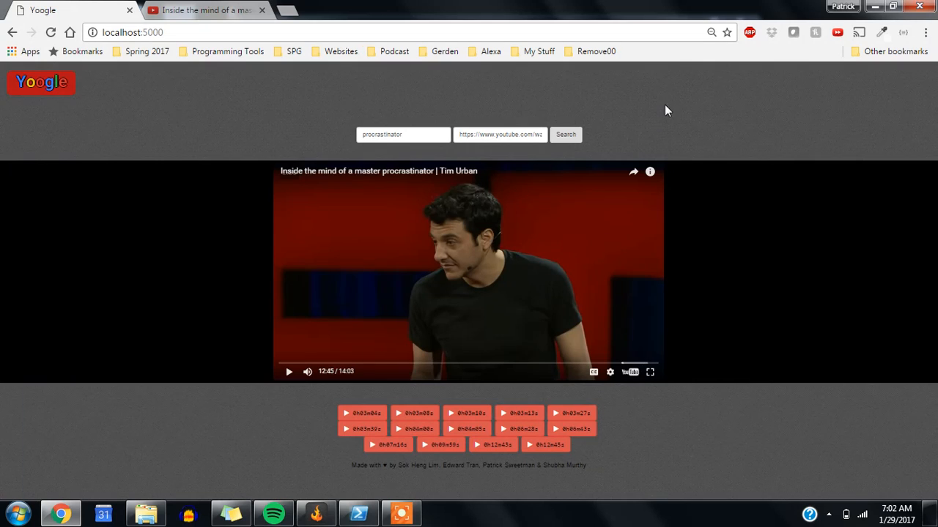
pyautogui.moveTo(583, 121)
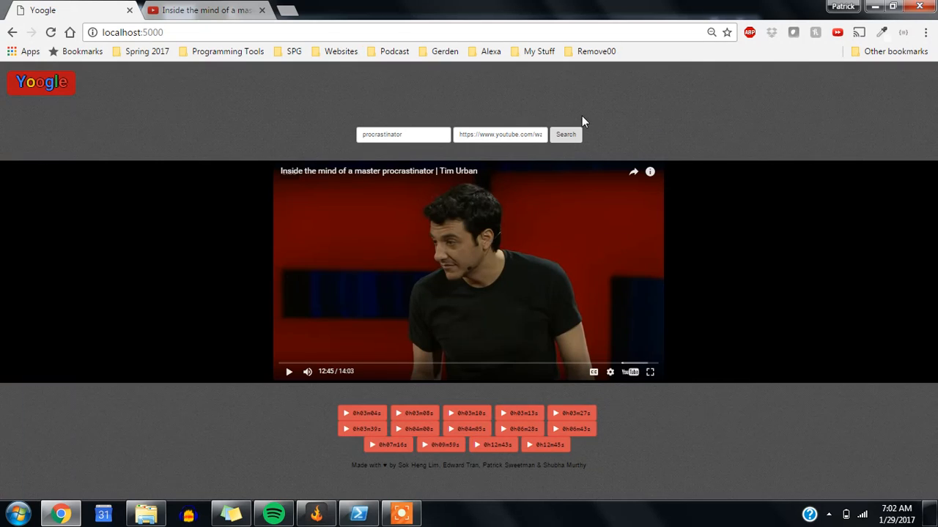
pyautogui.moveTo(491, 114)
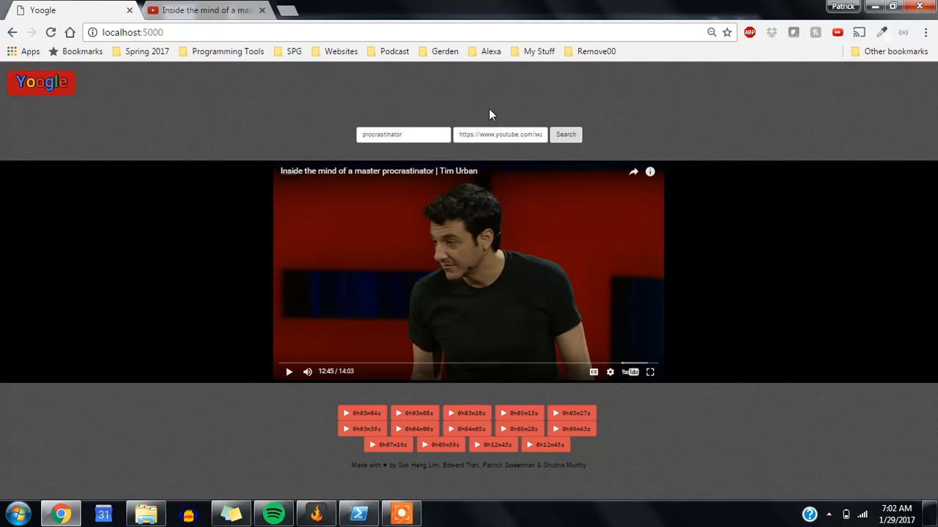
pyautogui.moveTo(504, 113)
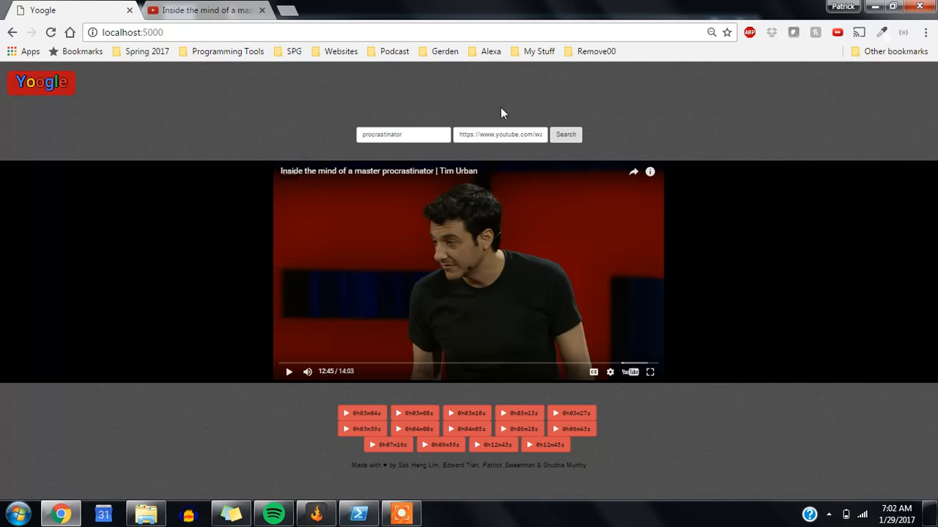